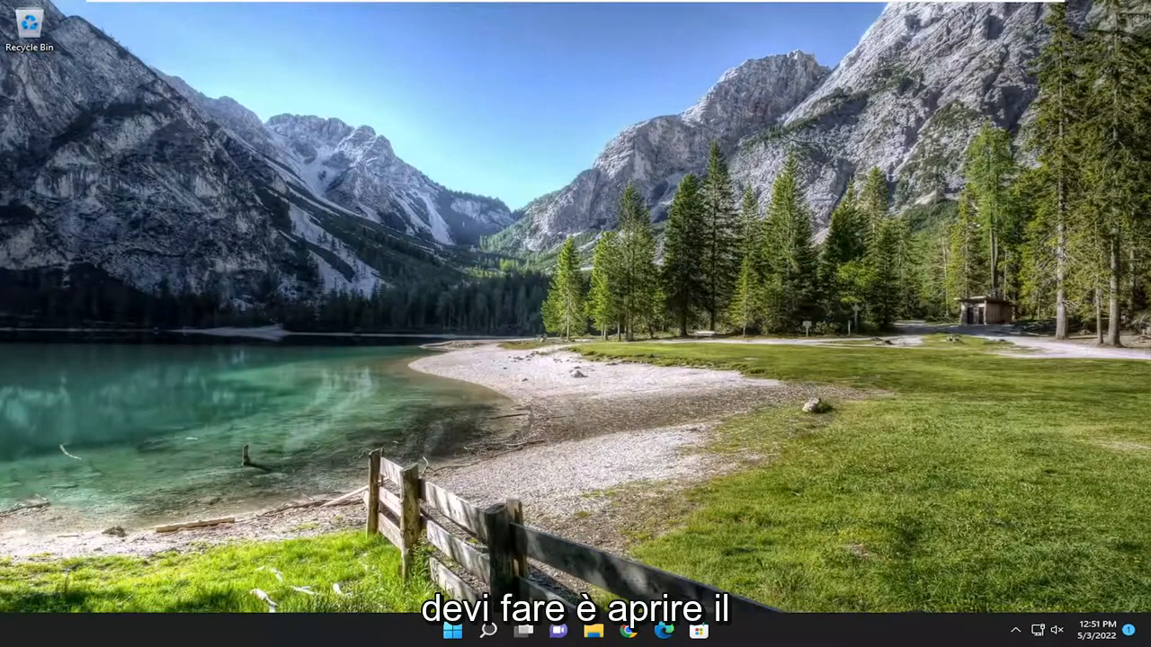
Step: Search 'cmd' in Start and launch Command Prompt as administrator
text(cmd)
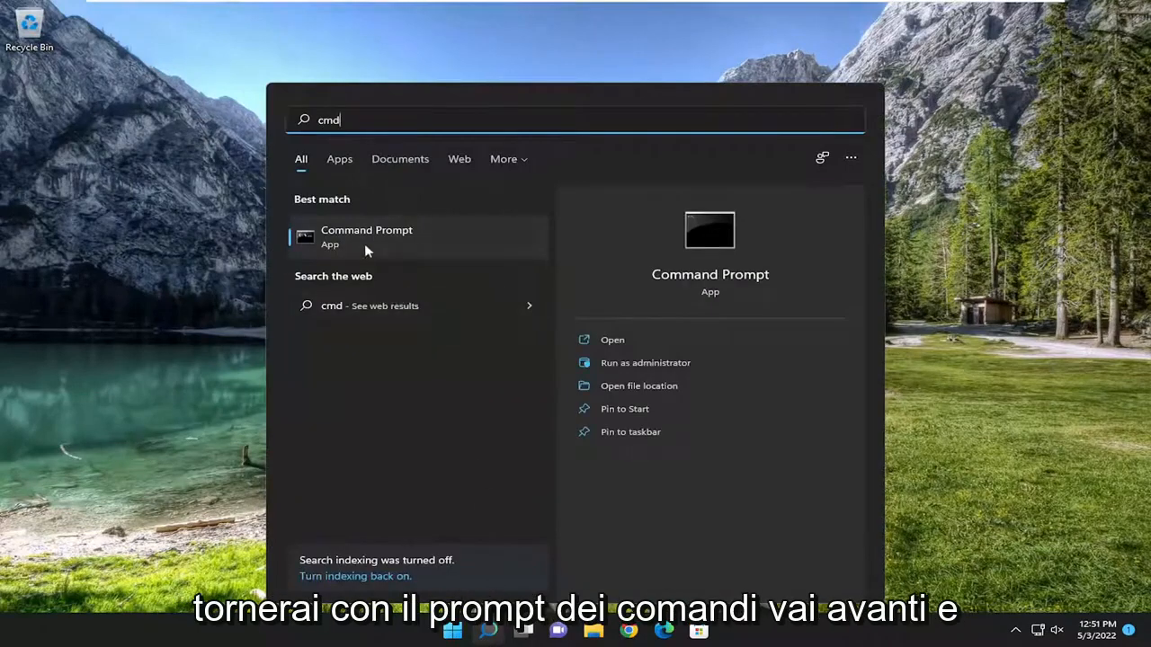
right_click(367, 238)
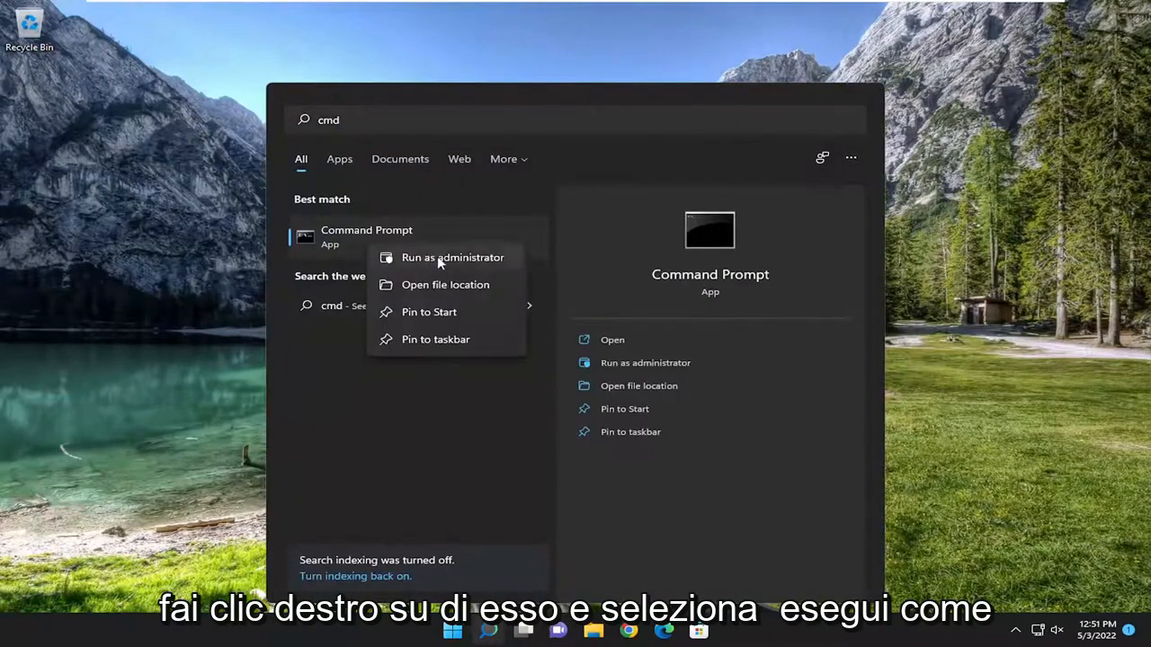
click(453, 258)
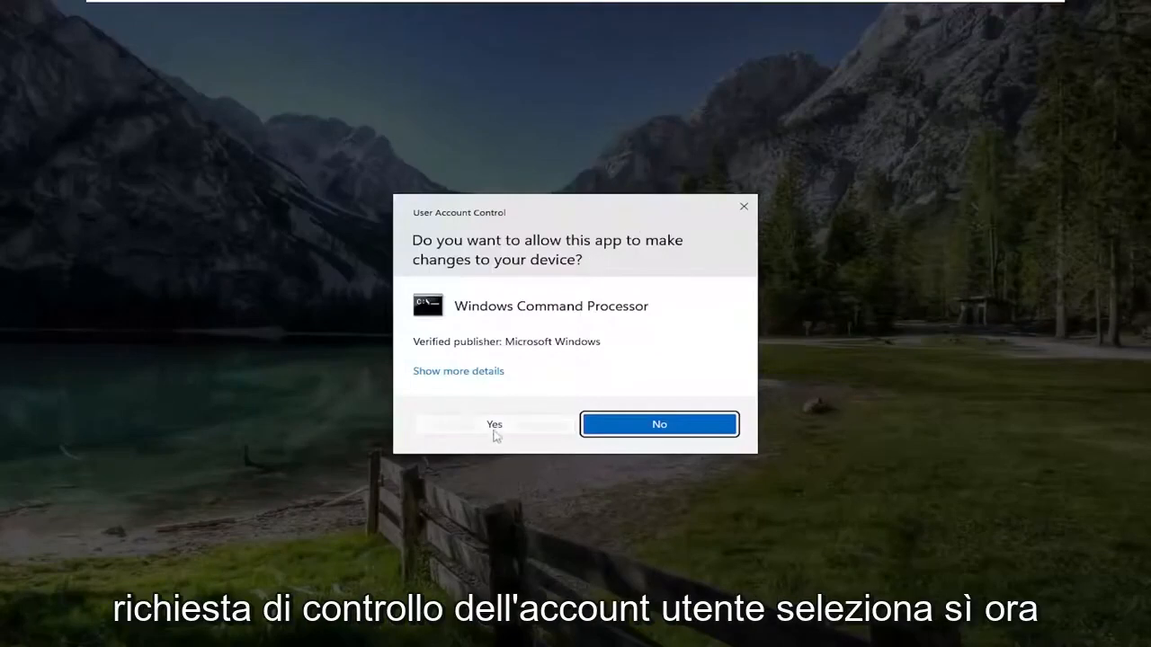
Step: Approve the User Account Control prompt to start the elevated Command Prompt
click(493, 425)
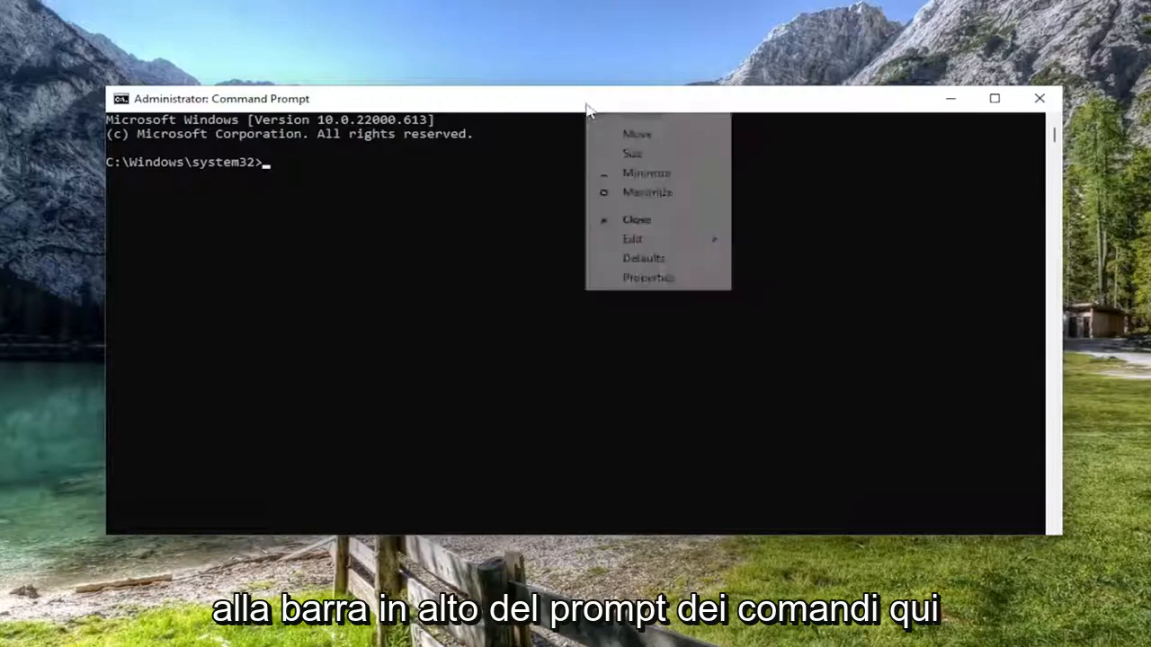
Step: Run sfc /scannow and let verification complete with no integrity violations
click(633, 238)
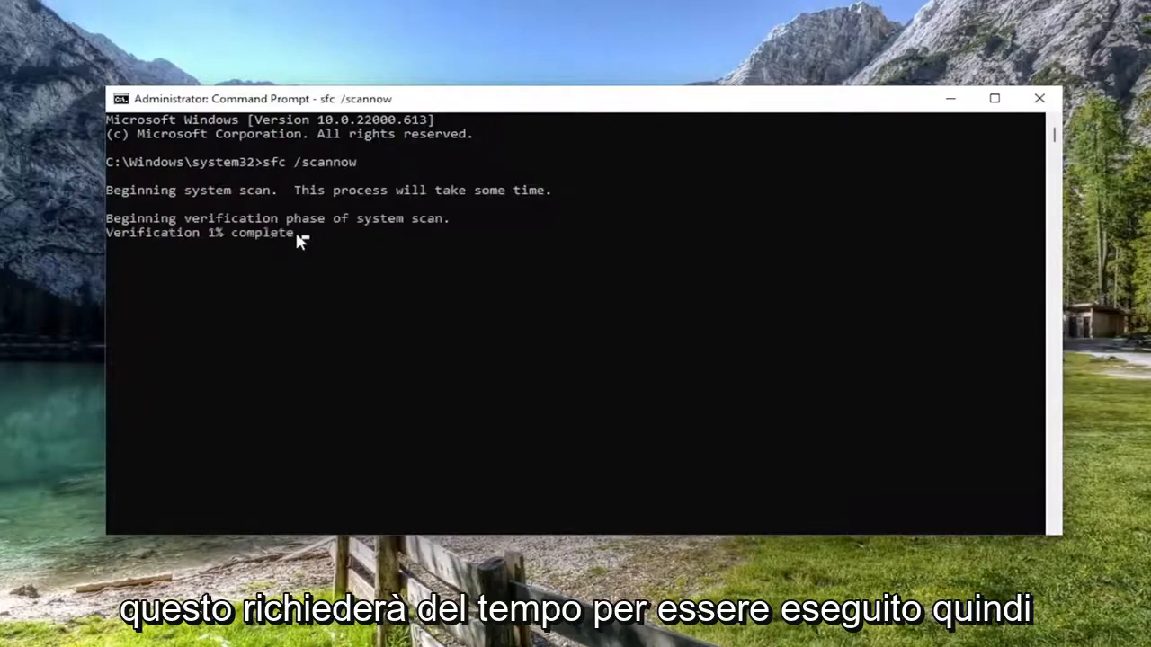
mouse_move(299, 275)
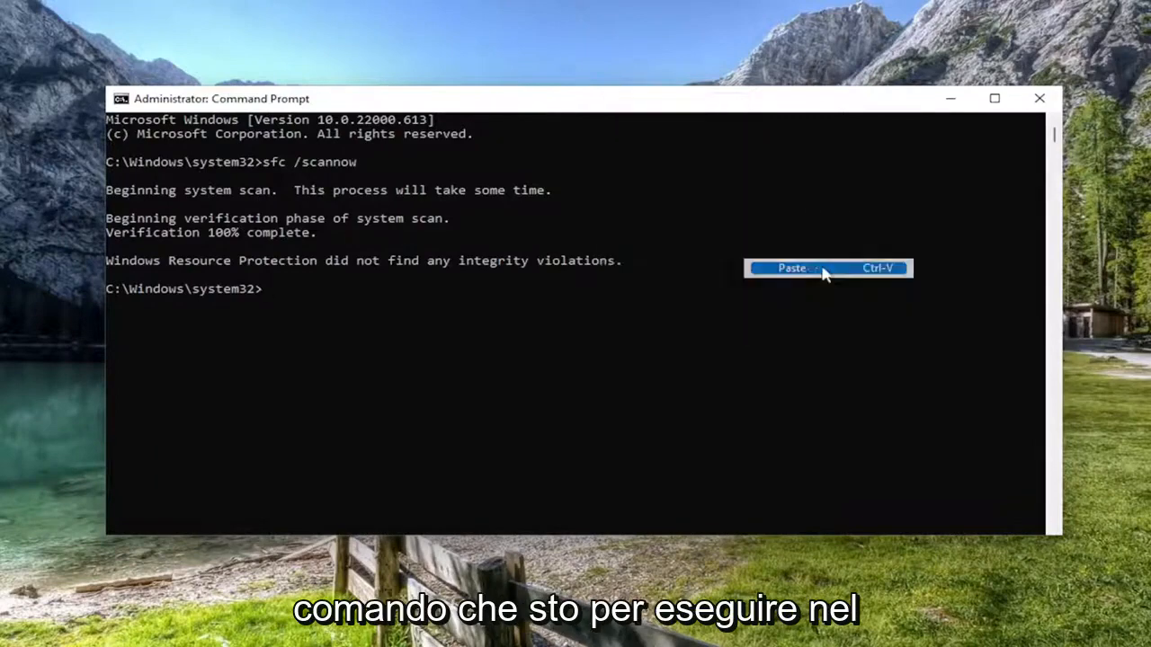
Step: Run Dism /Online /Cleanup-Image /RestoreHealth to success, close the window, and bring up the Start power menu
click(793, 268)
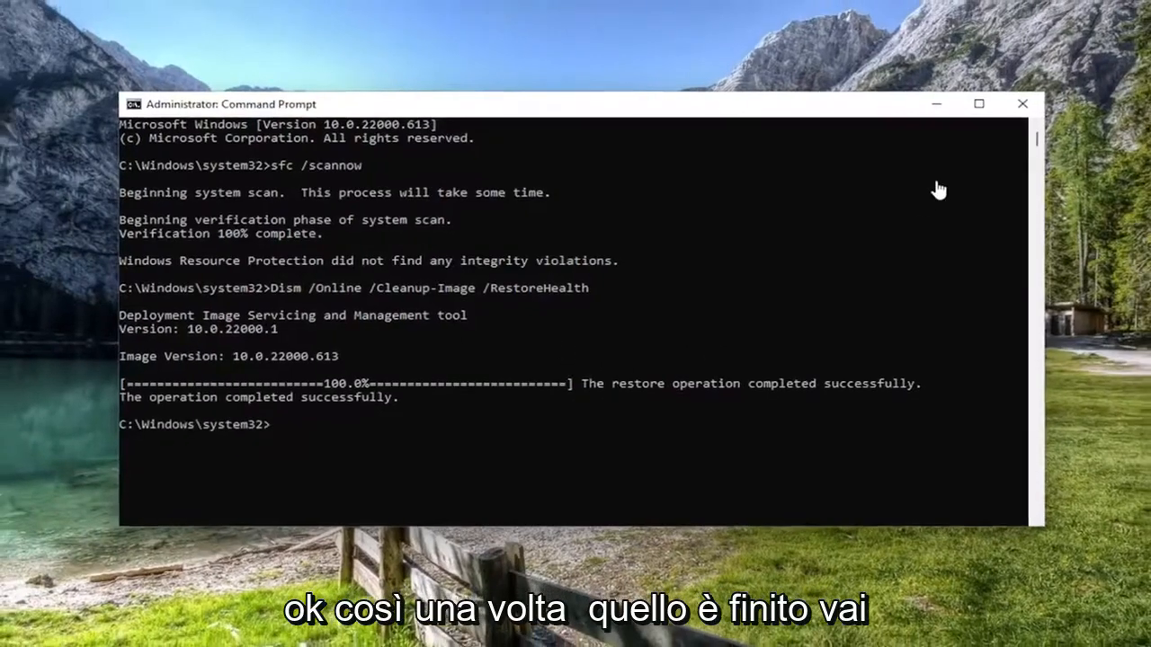
click(1021, 103)
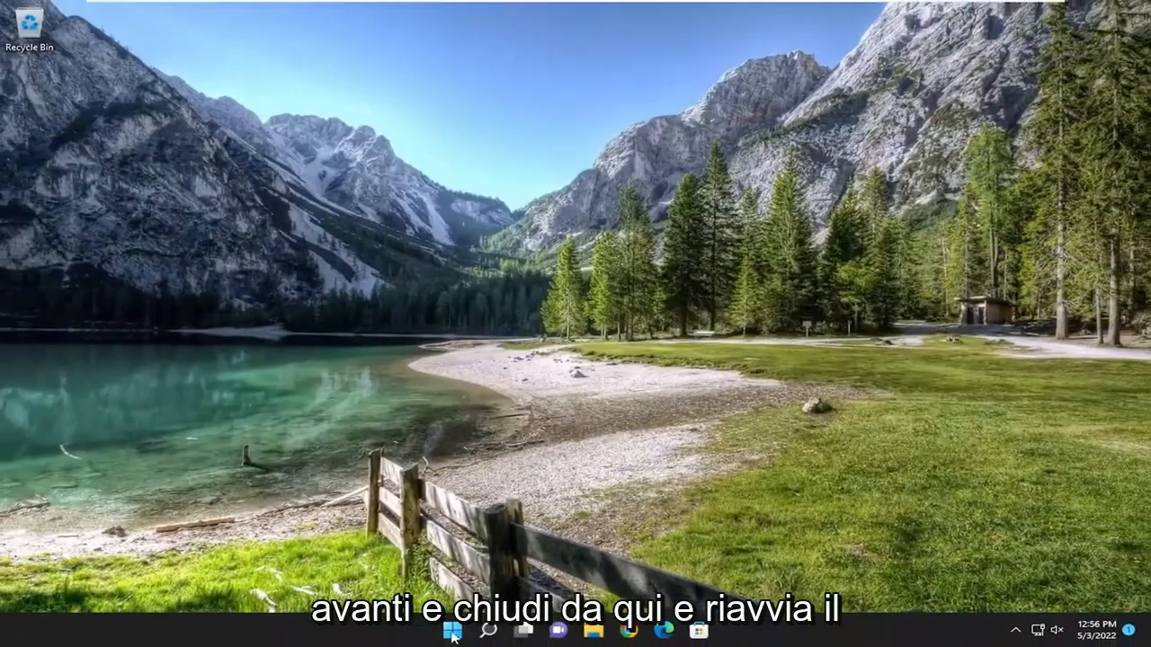
right_click(453, 630)
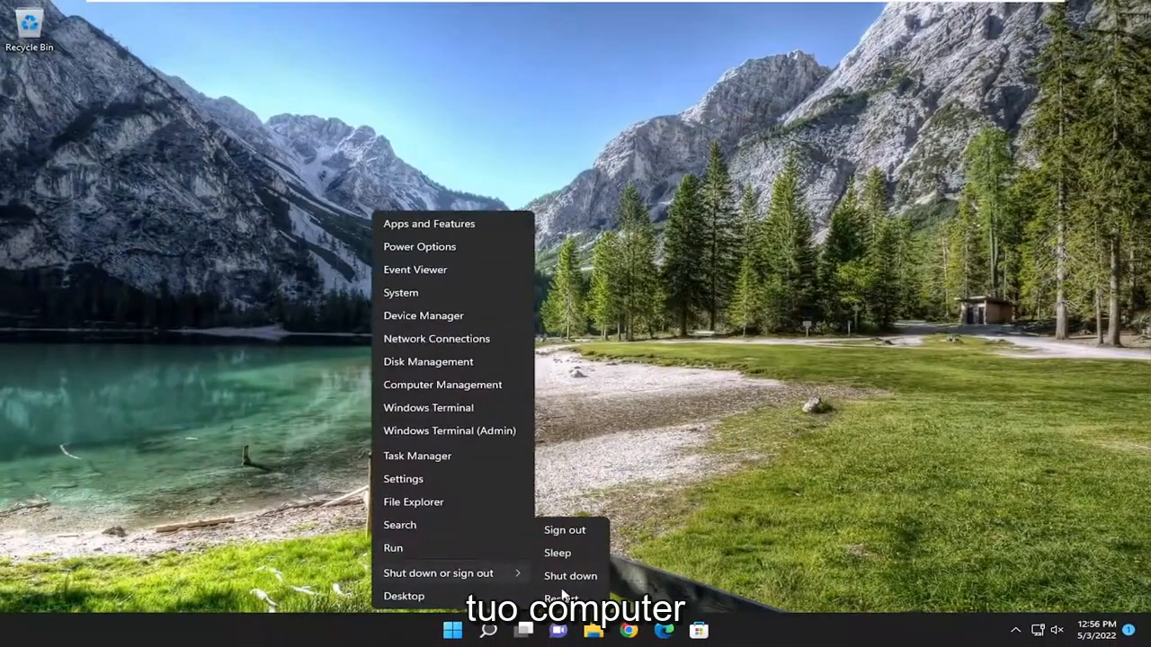